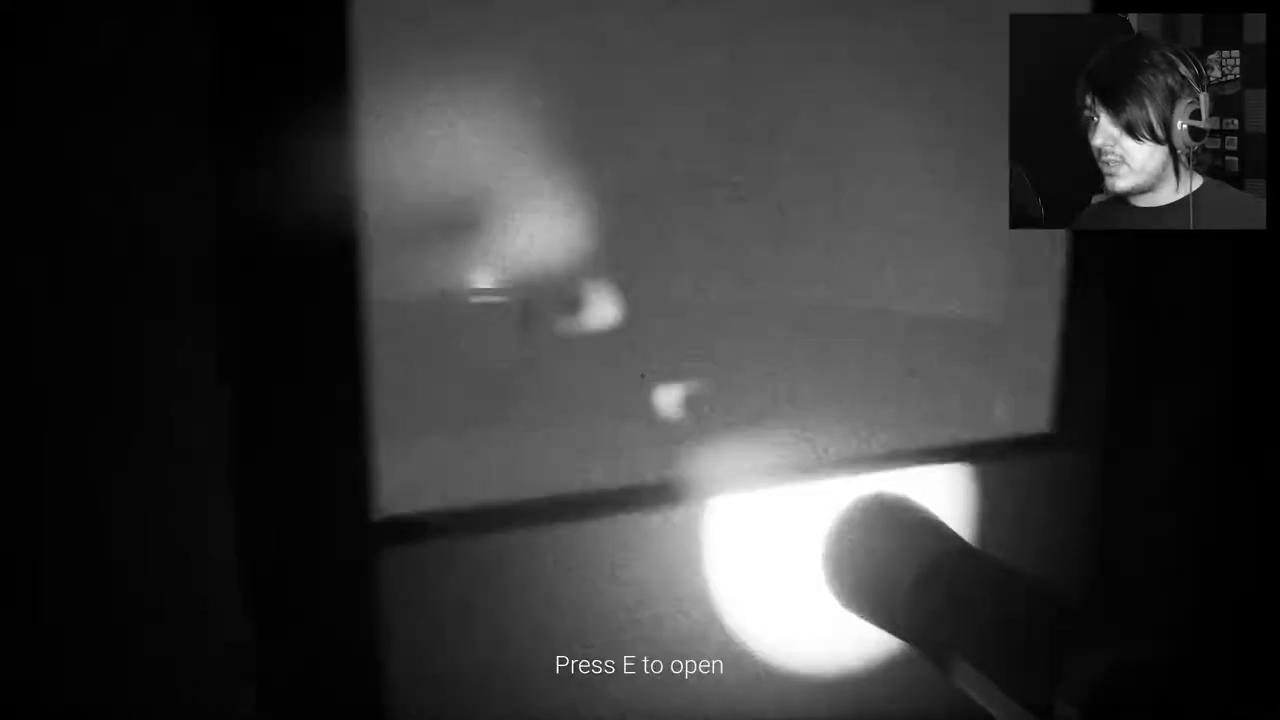
{"action": "key", "text": "e"}
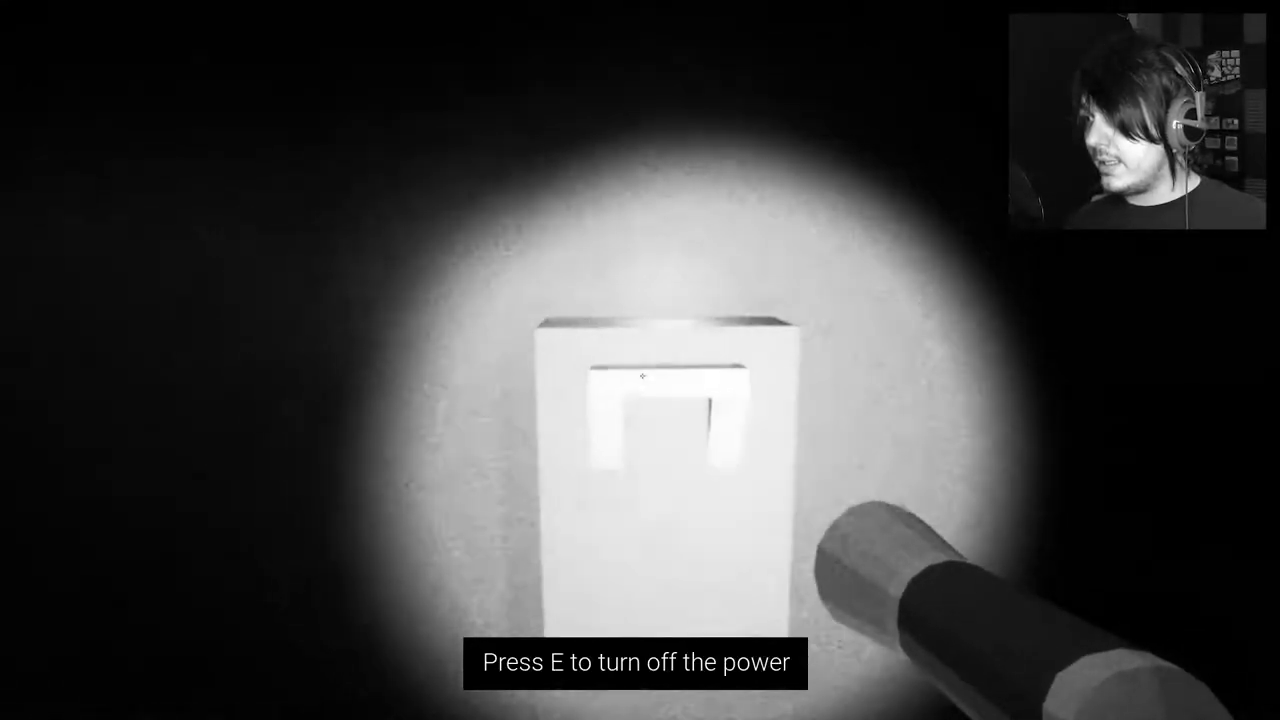
{"action": "key", "text": "e"}
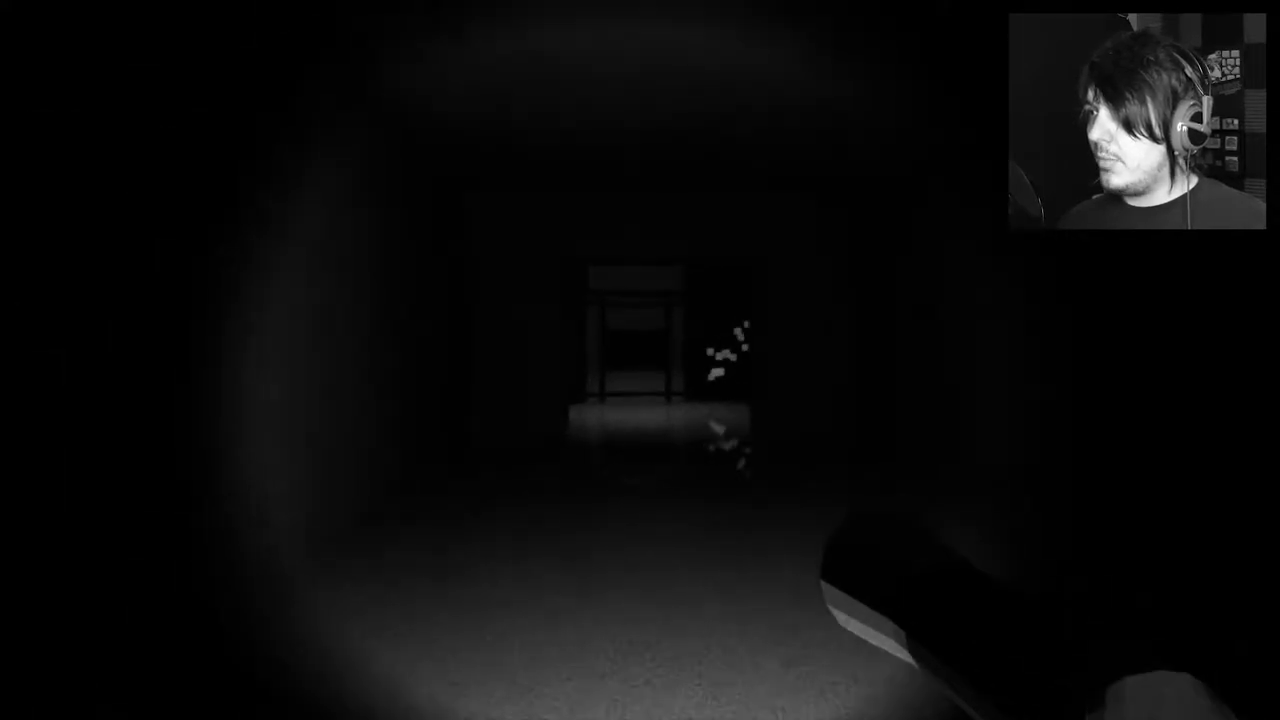
{"action": "key", "text": "w"}
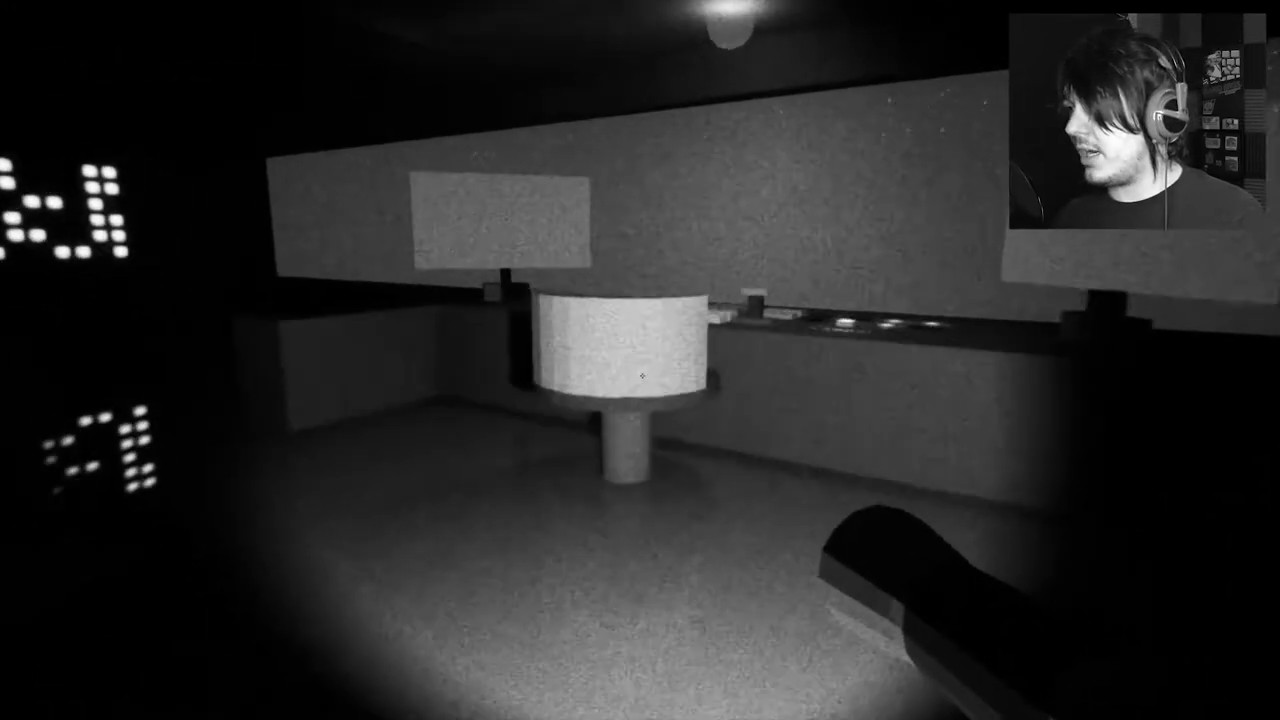
{"action": "mouse_move", "coordinate": [640, 380]}
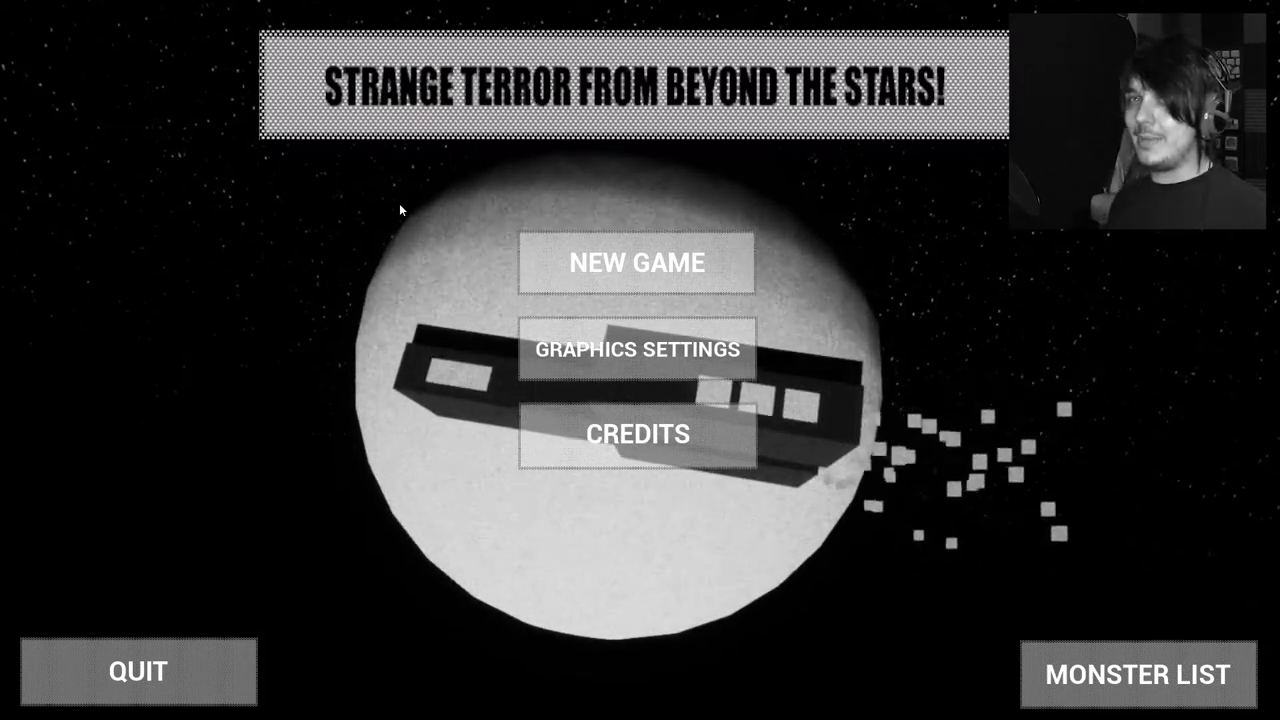
{"action": "left_click", "coordinate": [636, 262]}
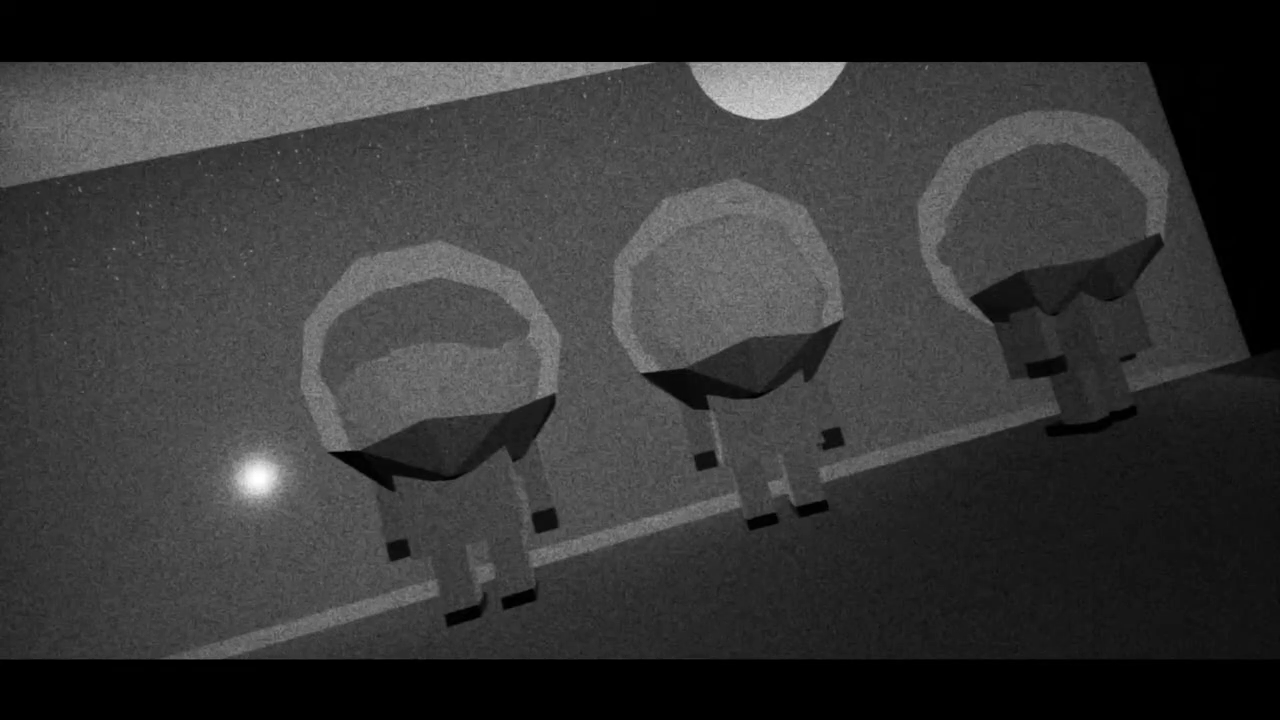